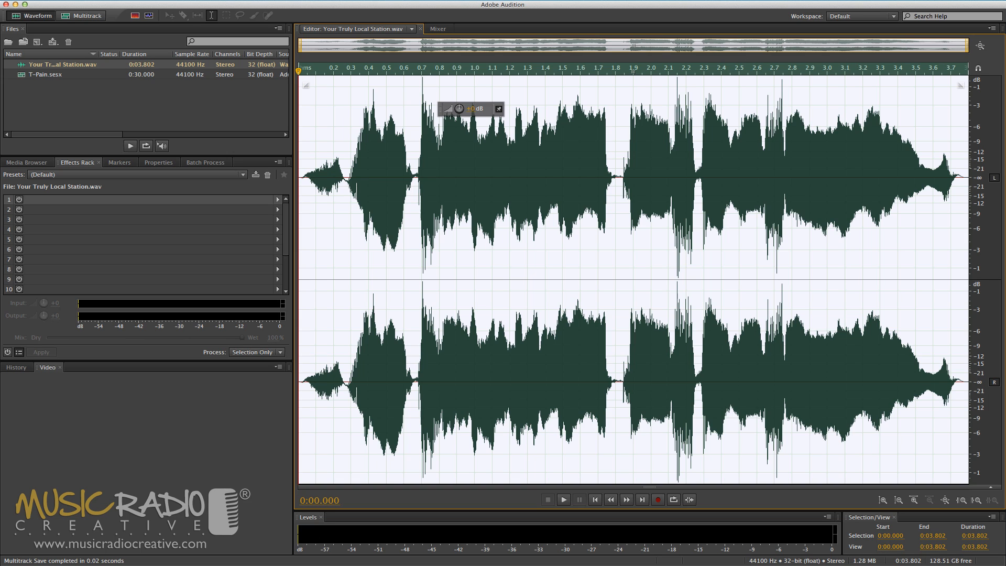
pyautogui.moveTo(321, 6)
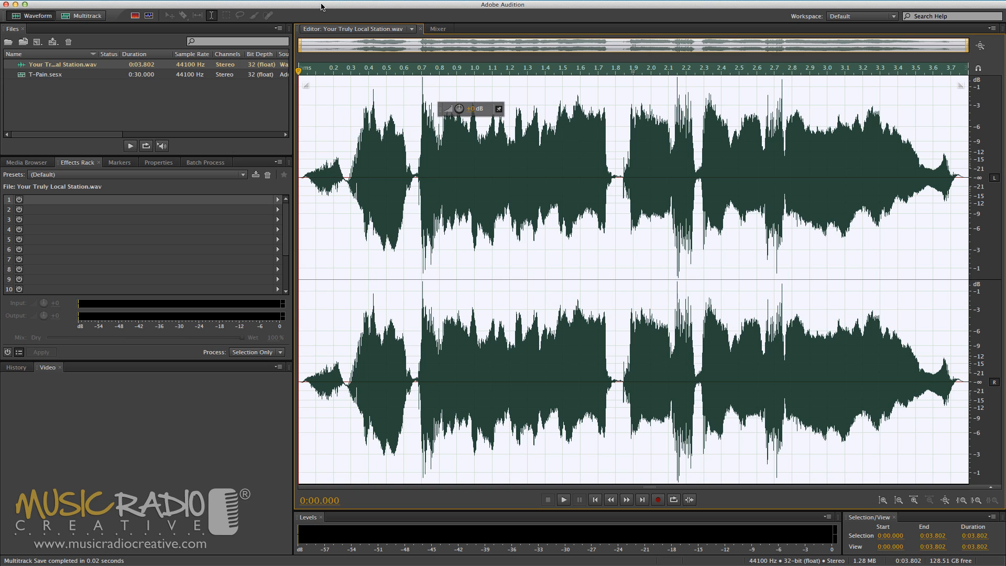
# Step: Audition the vocal file, switch to the multitrack session and browse Track 1's effects list
pyautogui.click(563, 499)
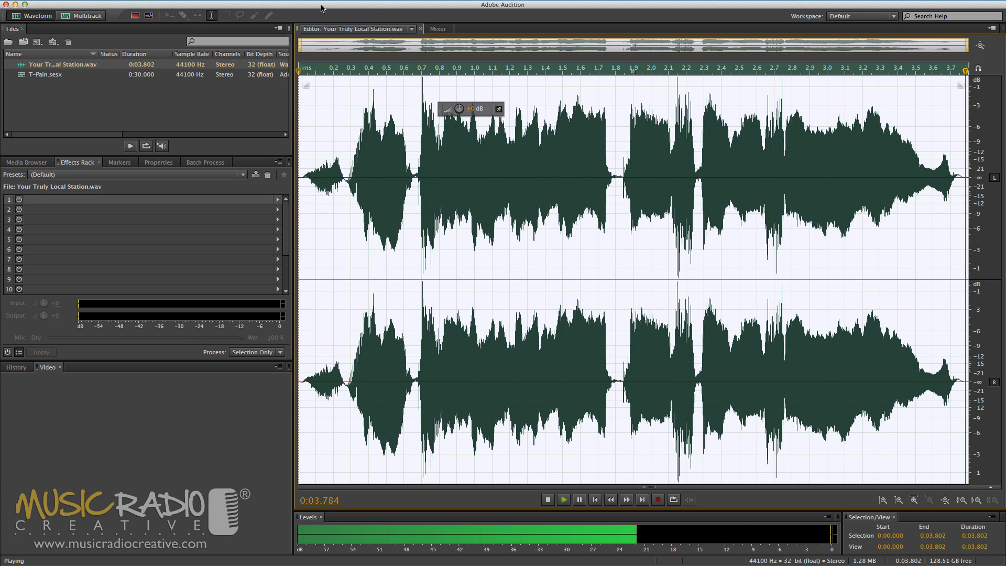
pyautogui.click(547, 498)
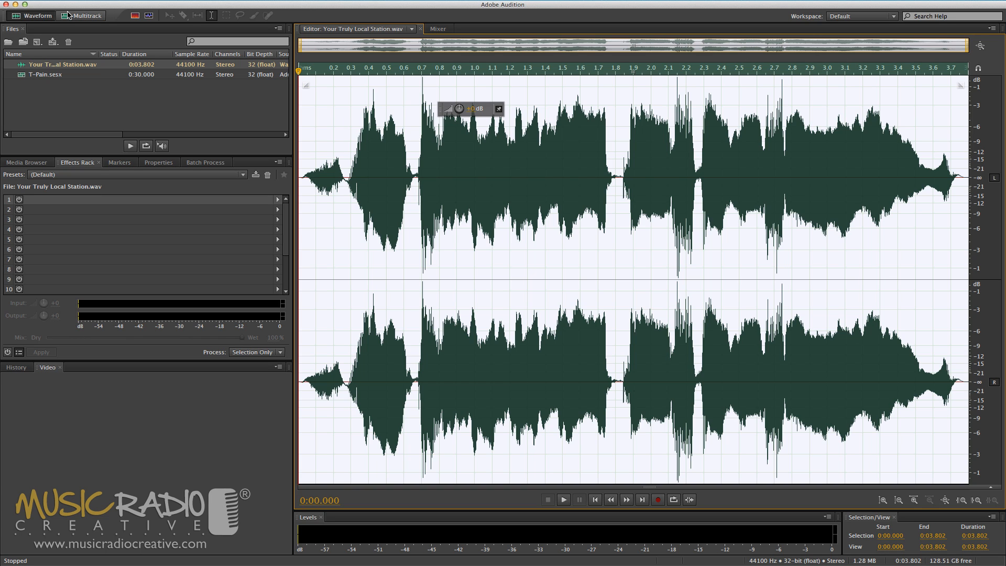
pyautogui.click(85, 16)
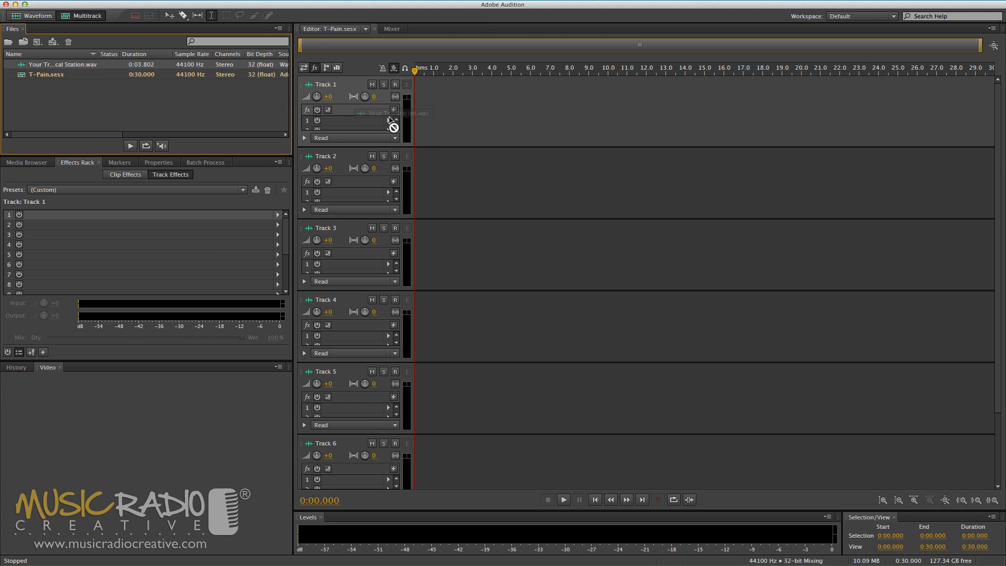
pyautogui.click(388, 120)
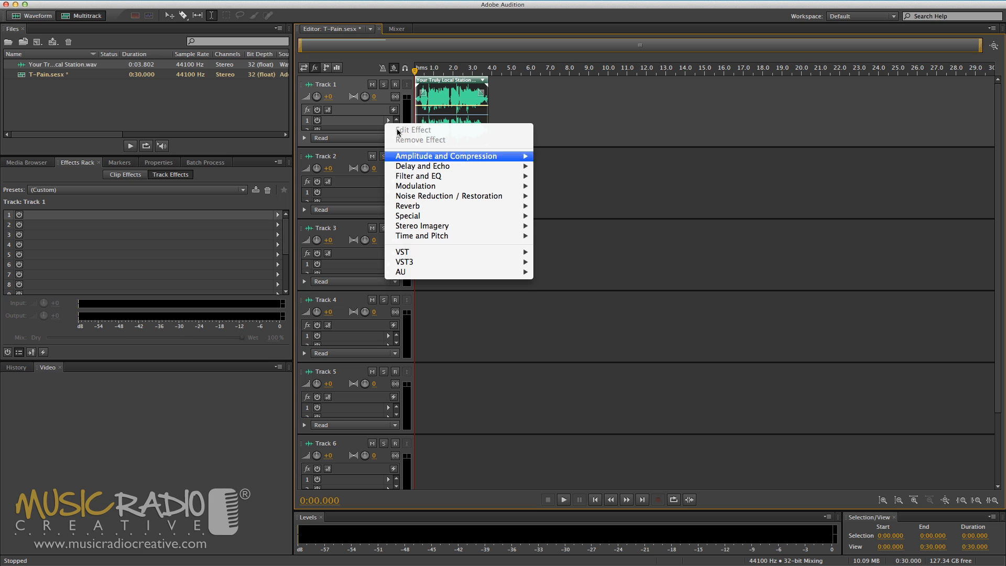
pyautogui.moveTo(403, 251)
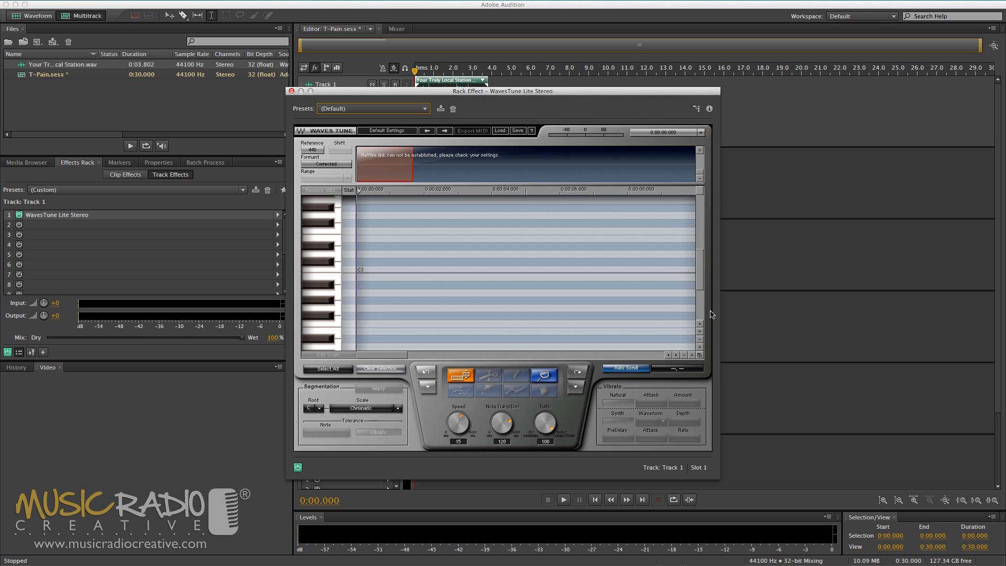
# Step: Play so WavesTune scans the vocal, zero the correction speed and note transition, then replay
pyautogui.click(563, 499)
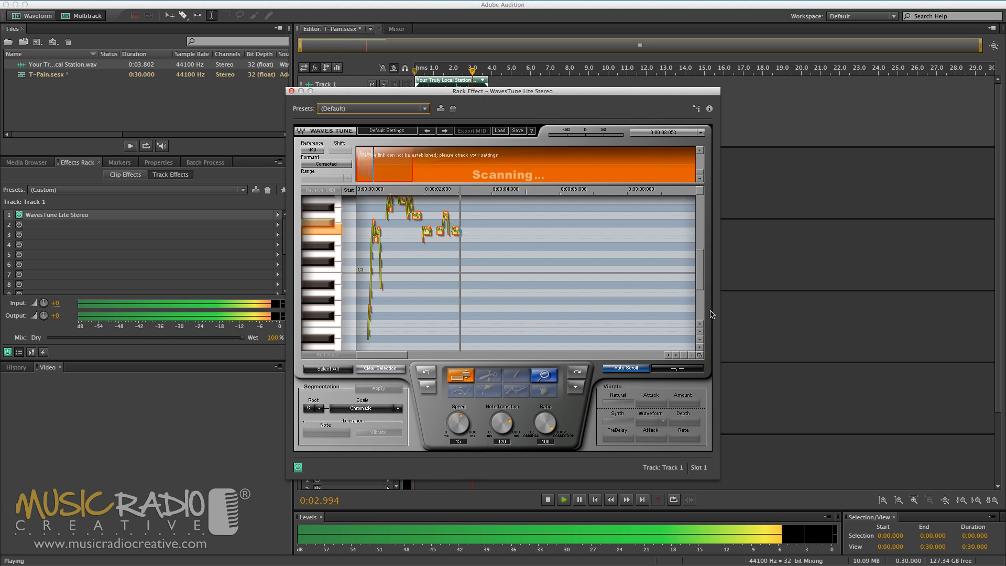
pyautogui.click(547, 499)
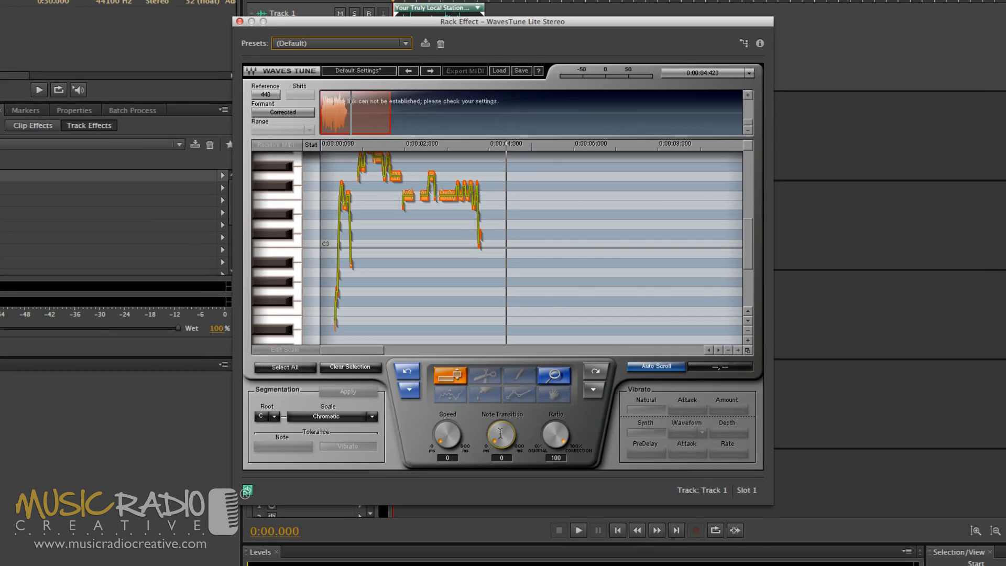
pyautogui.click(576, 530)
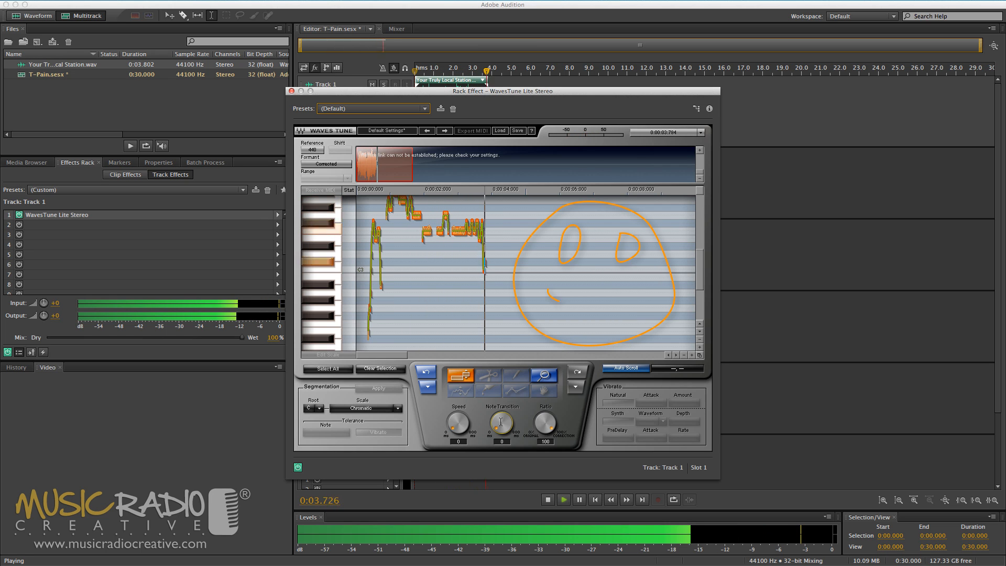
# Step: Select the first sung word's notes in the WavesTune graph and audition the snapped, flattened vocal
pyautogui.click(547, 498)
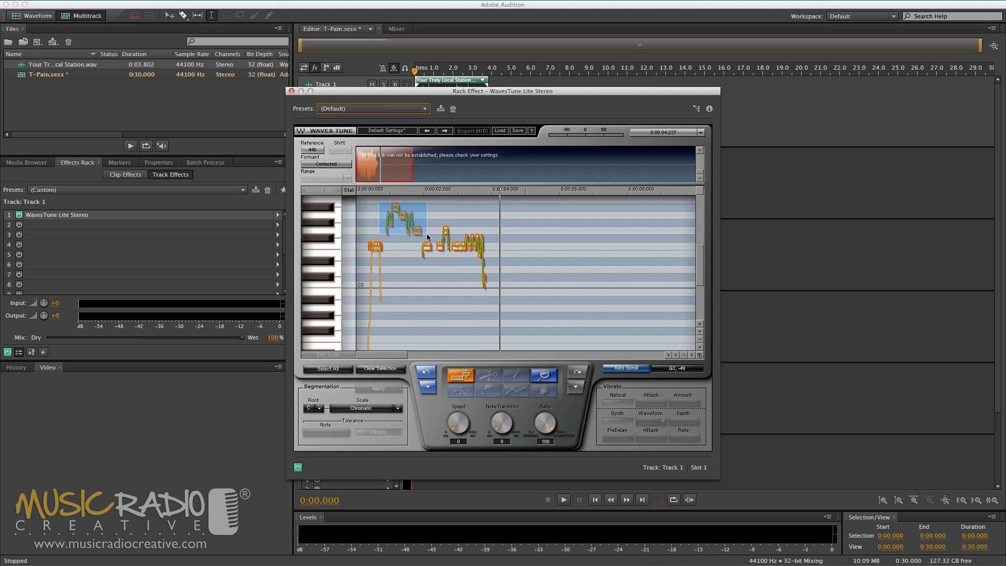
pyautogui.moveTo(402, 221); pyautogui.dragTo(439, 247)
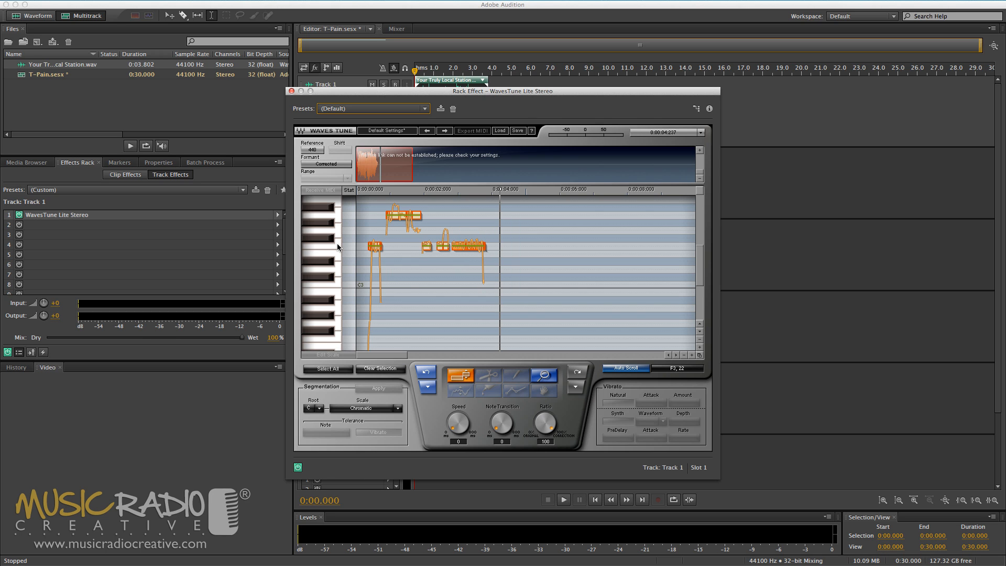
pyautogui.click(563, 499)
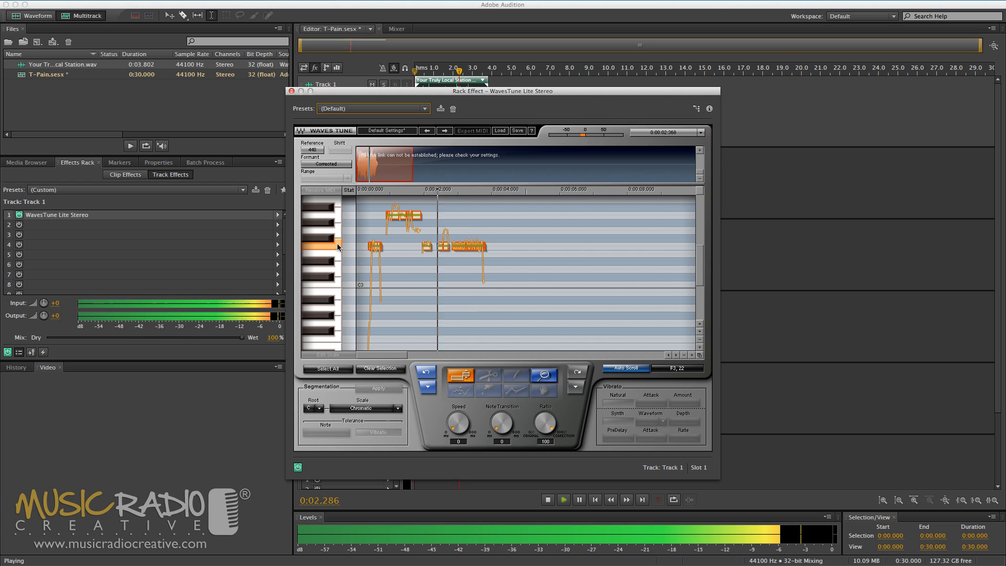
pyautogui.click(547, 499)
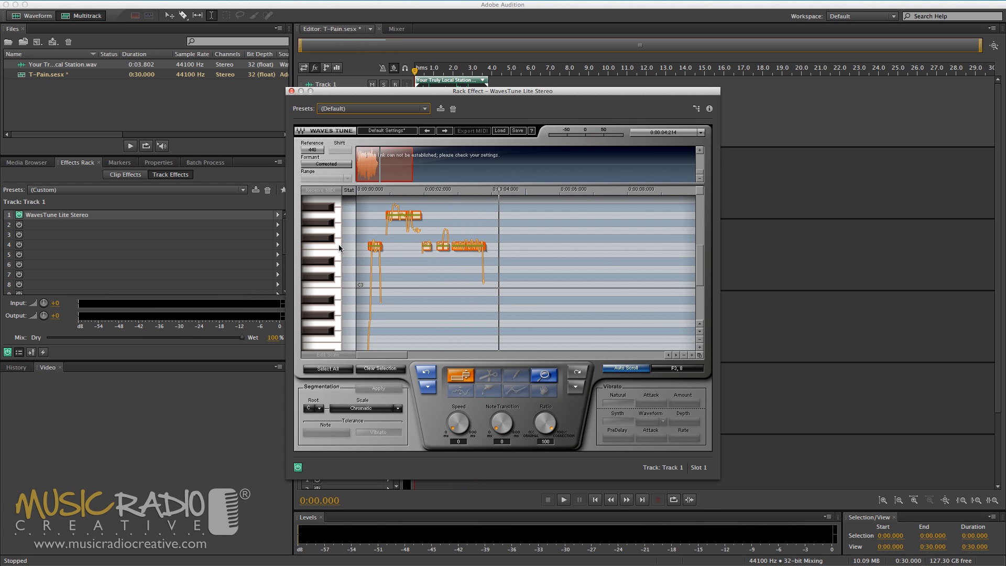
pyautogui.moveTo(469, 226)
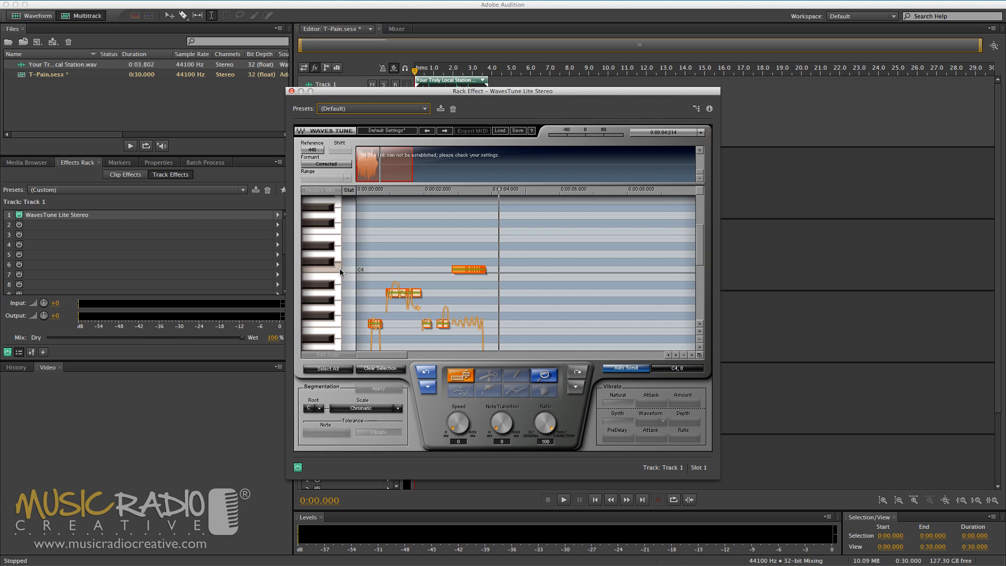
# Step: Audition the vocal with the last word raised to a note near C4
pyautogui.click(563, 498)
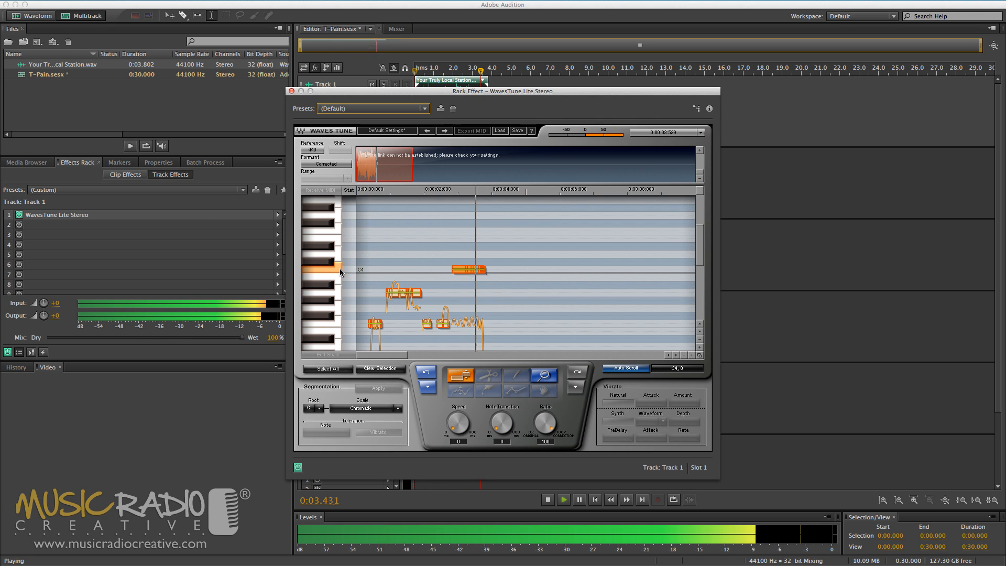
pyautogui.click(547, 498)
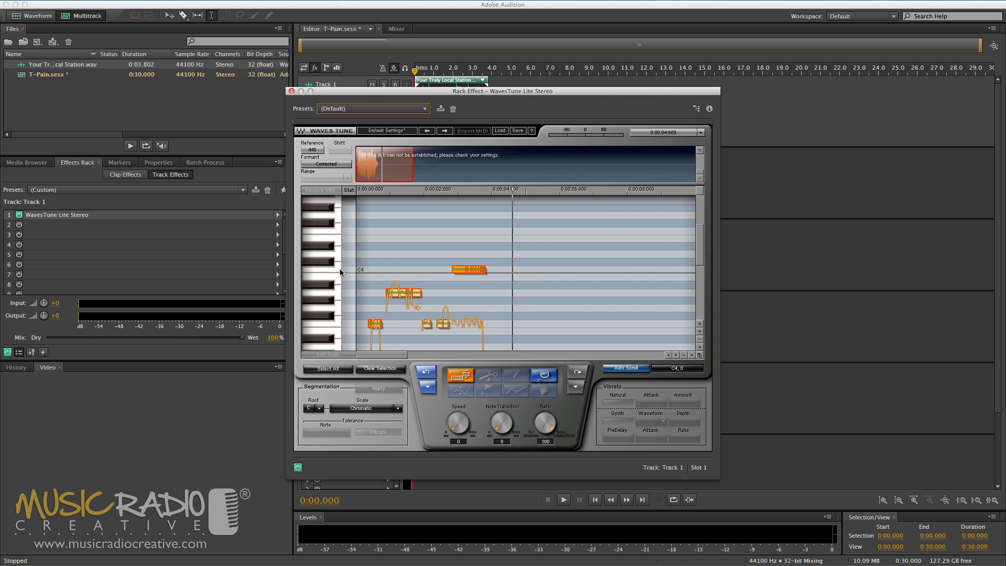